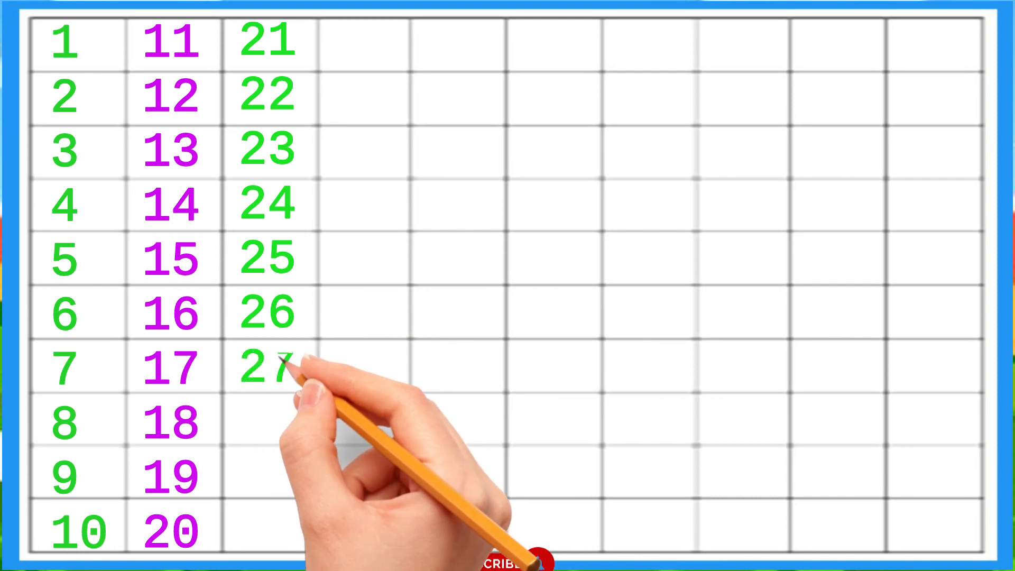
type("27")
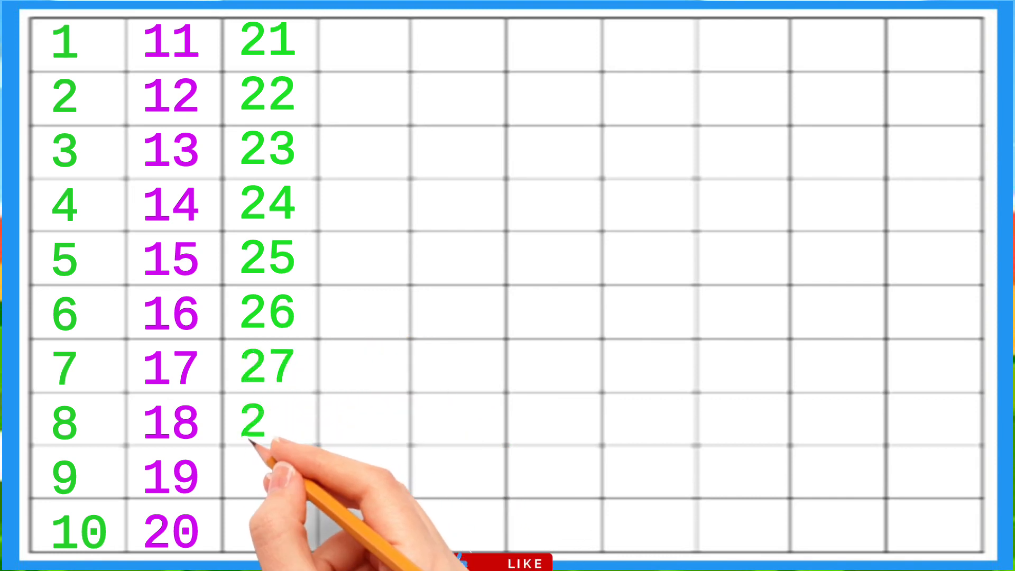